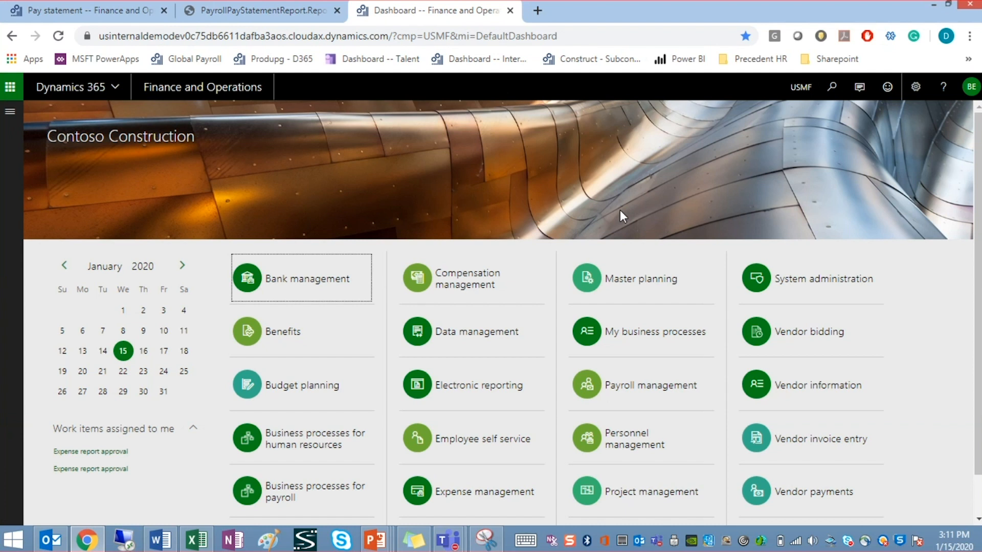
{"action": "mouse_move", "coordinate": [506, 204]}
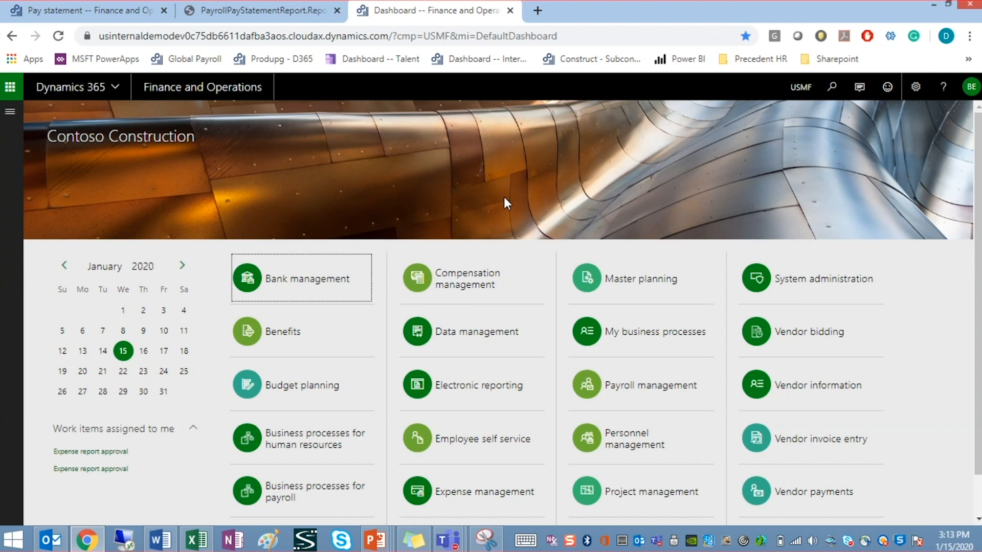
{"action": "mouse_move", "coordinate": [140, 178]}
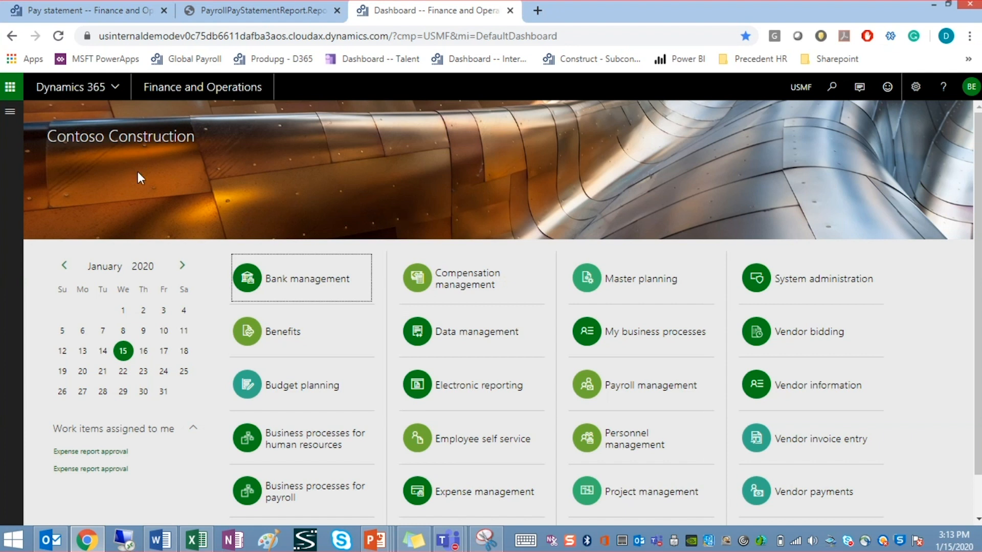
Step: Expand the navigation pane to show the module list including Payroll
{"action": "left_click", "coordinate": [11, 112]}
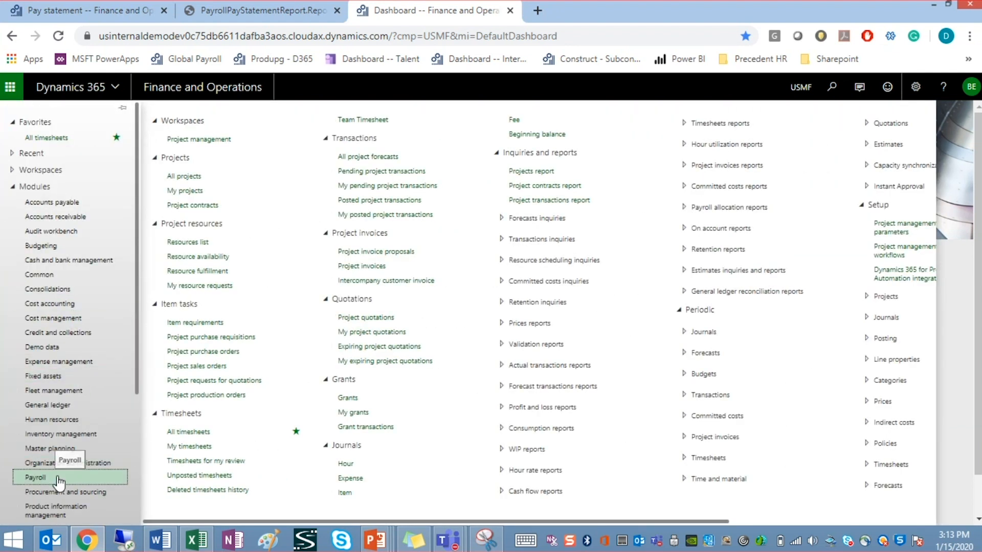
Step: Open Sheri Molina's earnings statement USMF-00005290 from Payroll's All earnings statements list
{"action": "left_click", "coordinate": [36, 477]}
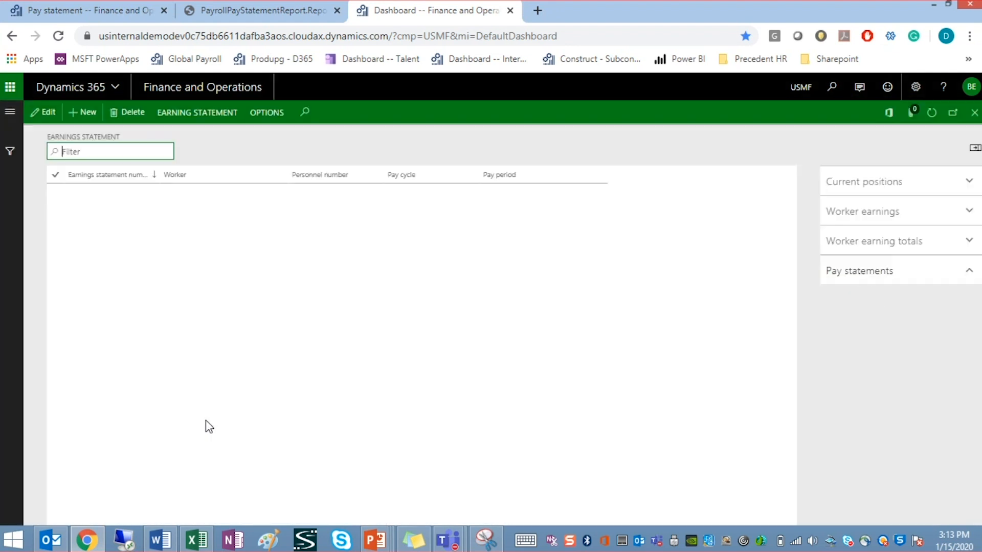
{"action": "left_click", "coordinate": [197, 113]}
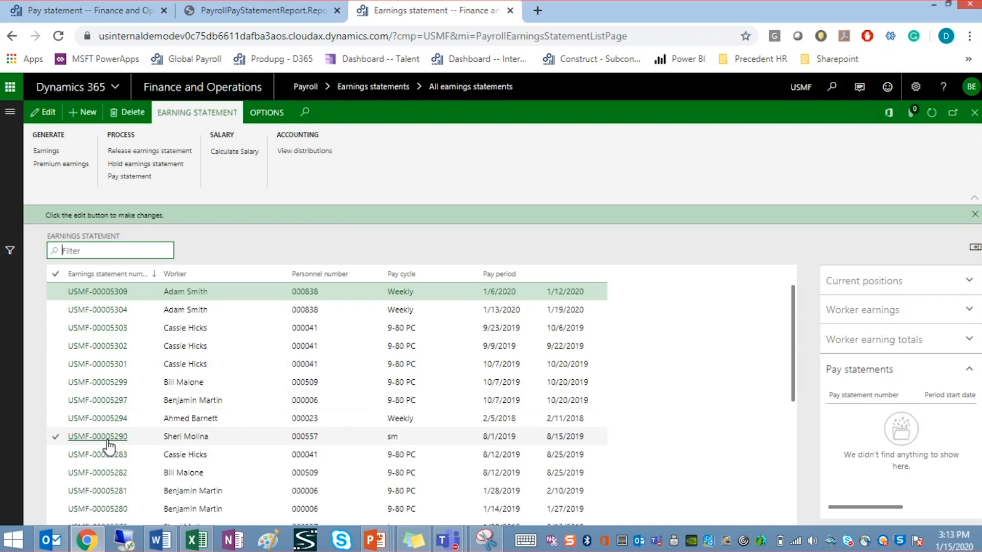
{"action": "left_click", "coordinate": [97, 436]}
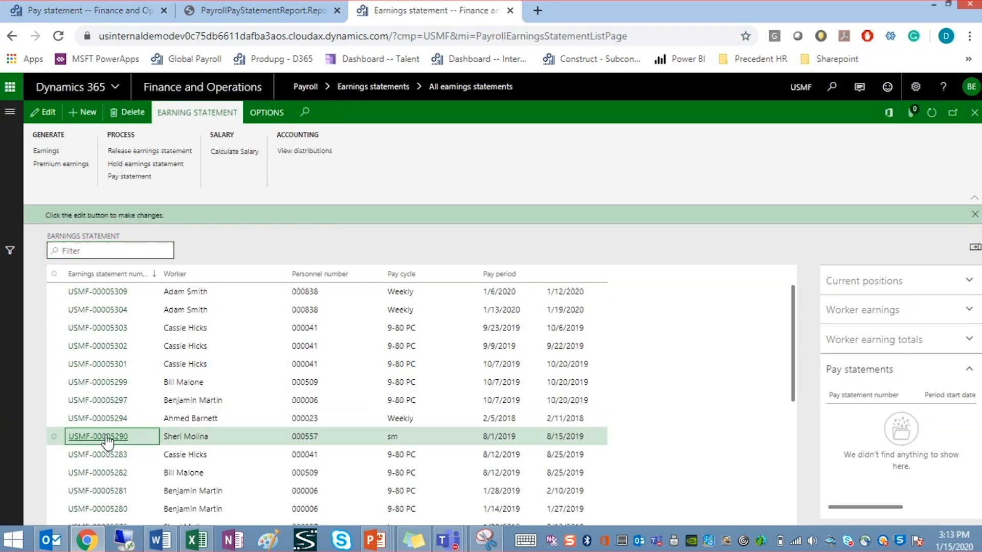
{"action": "left_click", "coordinate": [97, 436]}
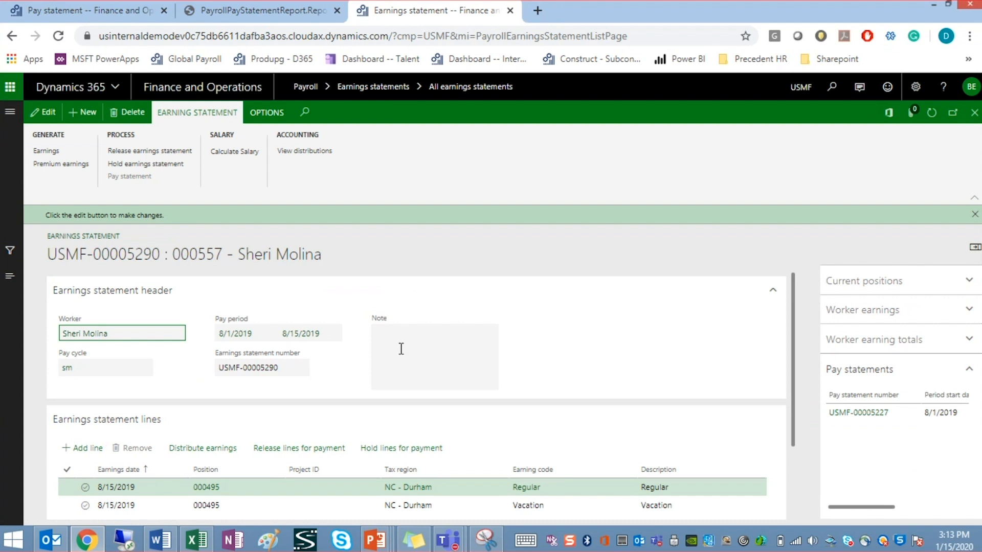
{"action": "mouse_move", "coordinate": [520, 338]}
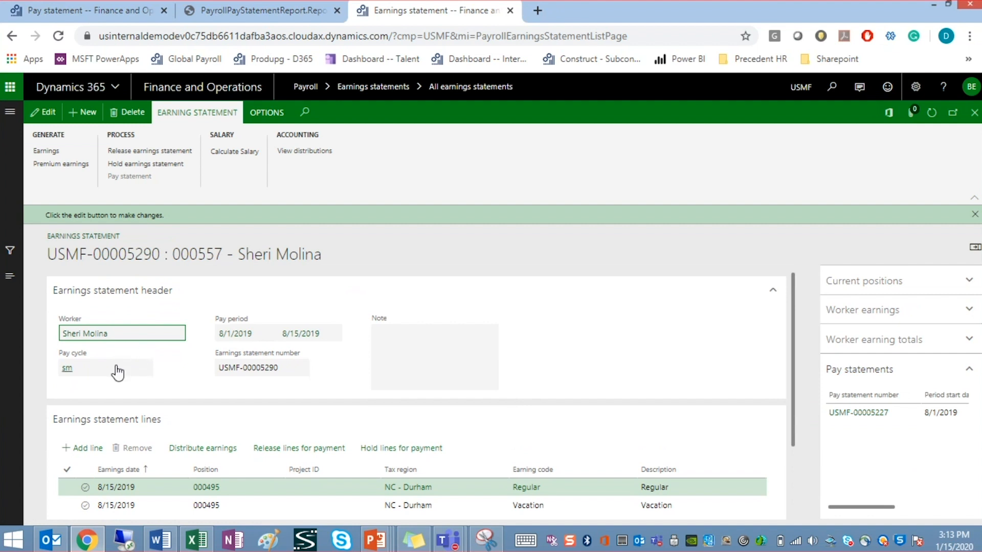
{"action": "mouse_move", "coordinate": [77, 385]}
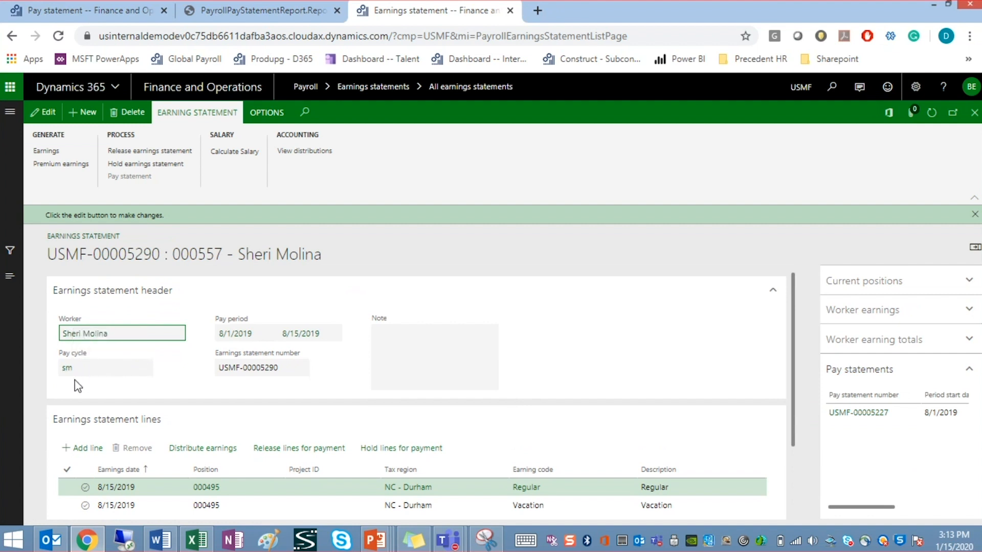
{"action": "mouse_move", "coordinate": [89, 383]}
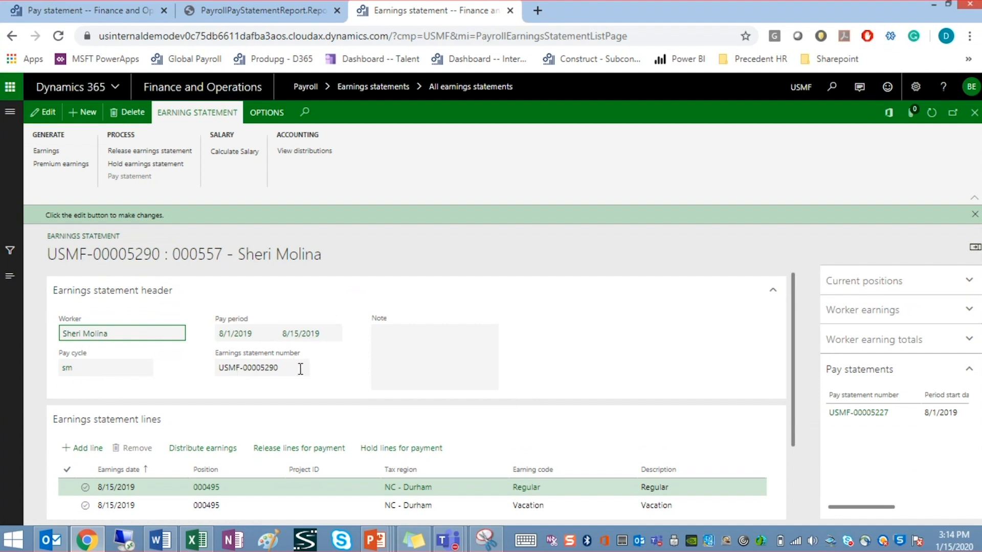
{"action": "scroll", "scroll_direction": "down", "scroll_amount": 3}
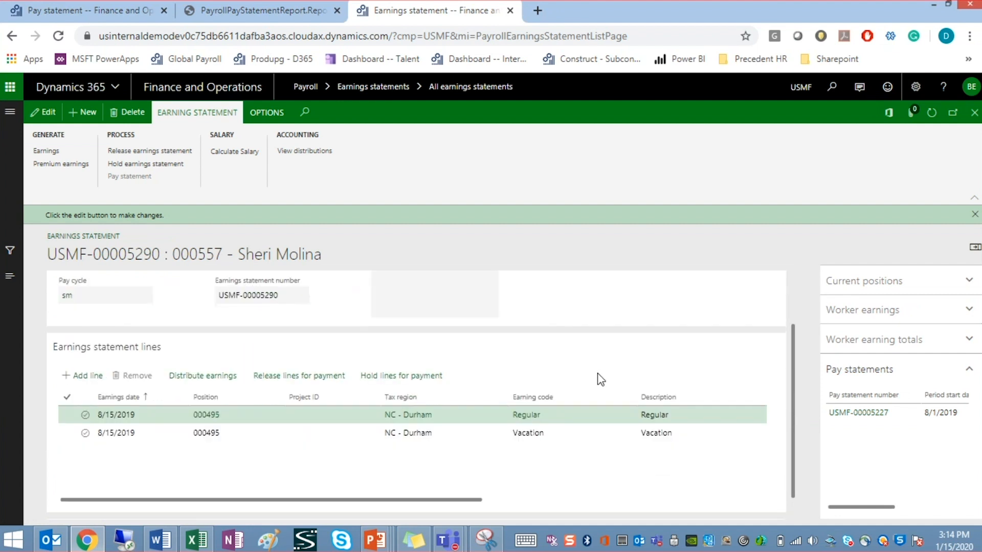
{"action": "mouse_move", "coordinate": [207, 474]}
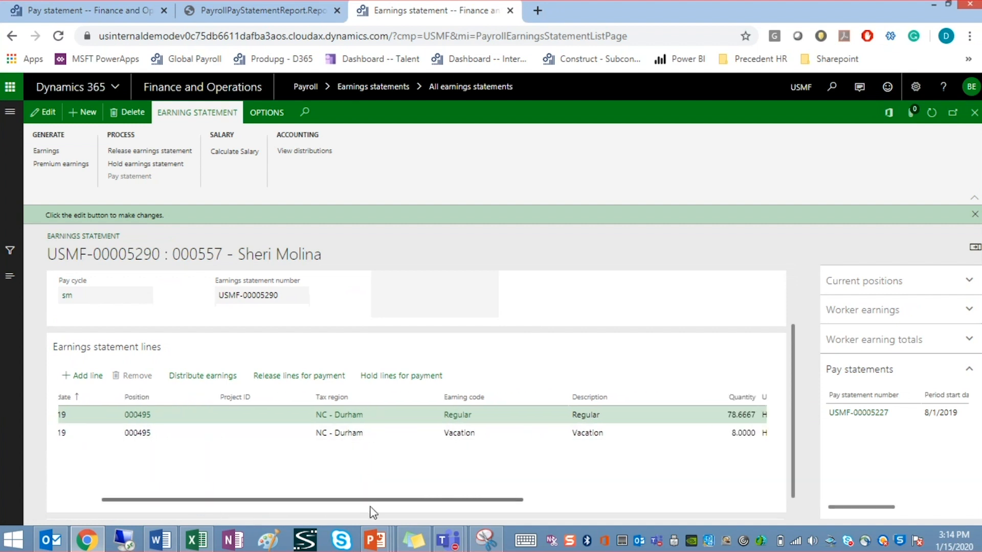
{"action": "scroll", "scroll_direction": "right", "scroll_amount": 3}
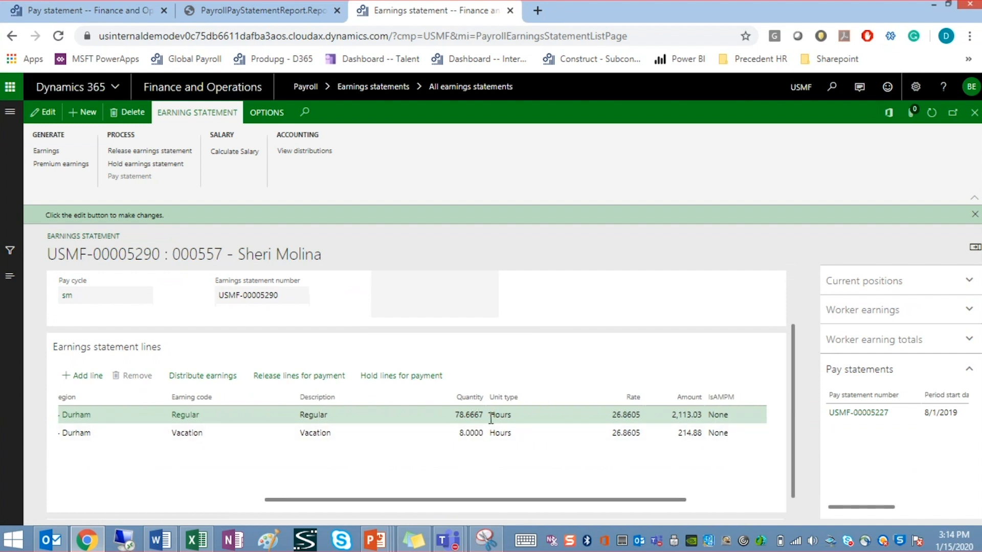
{"action": "mouse_move", "coordinate": [321, 498]}
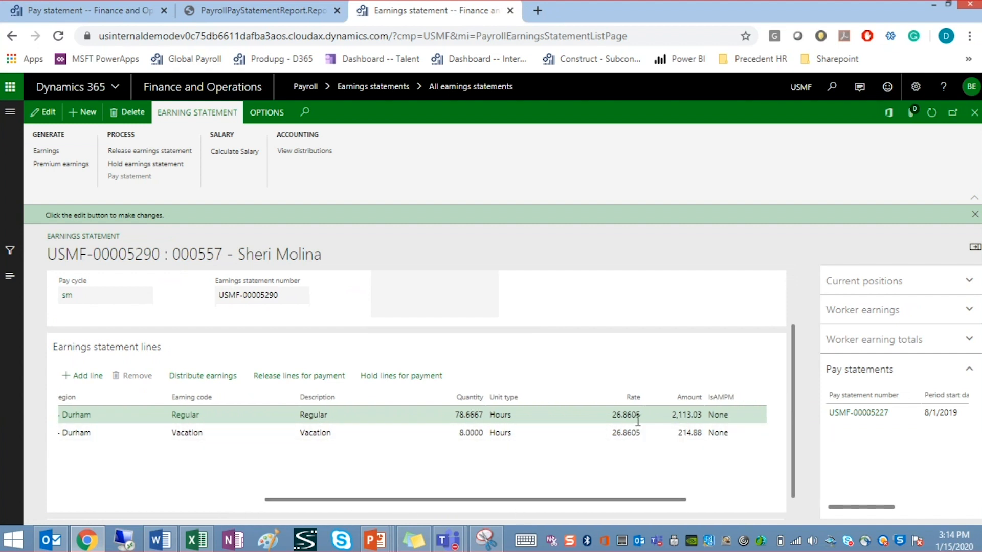
{"action": "mouse_move", "coordinate": [612, 479]}
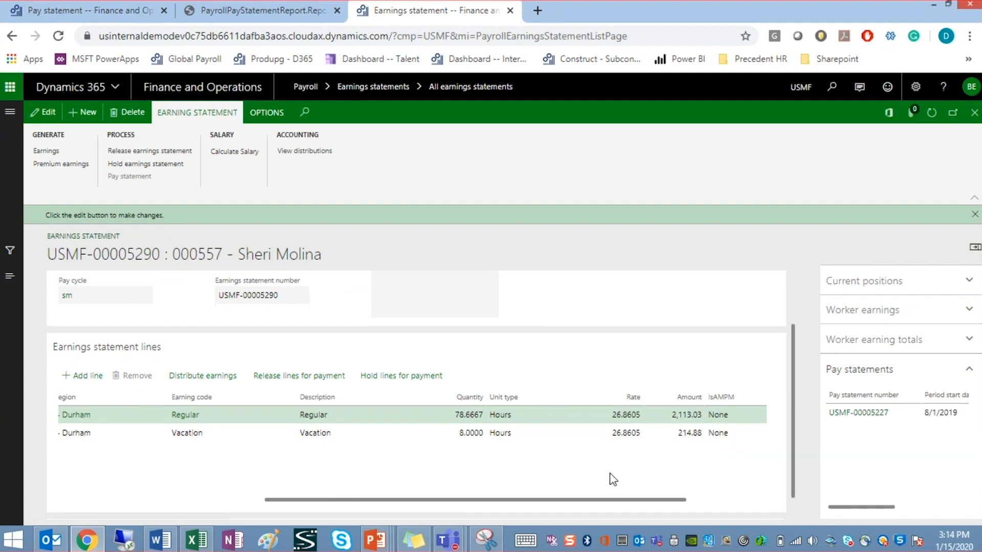
{"action": "scroll", "scroll_direction": "left", "scroll_amount": 3}
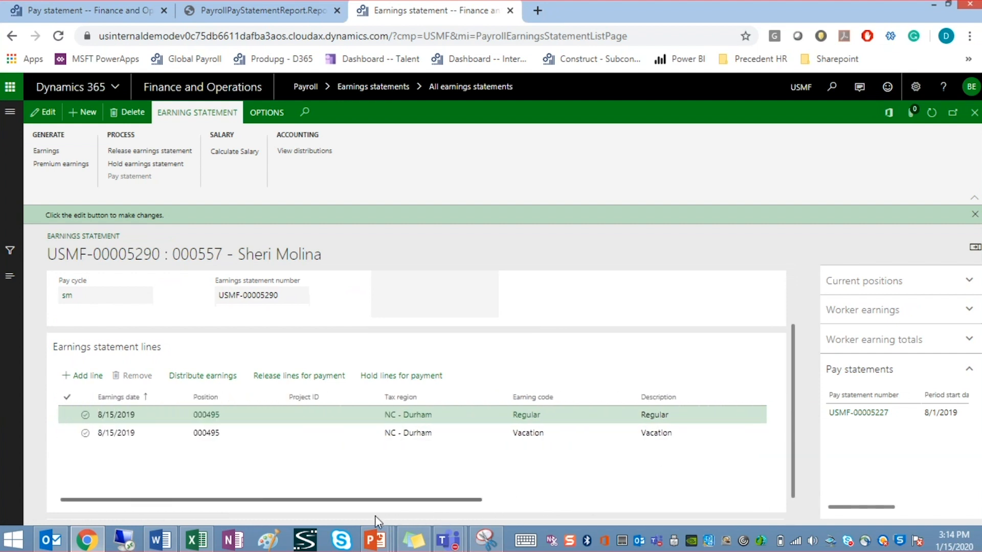
{"action": "scroll", "scroll_direction": "right", "scroll_amount": 3}
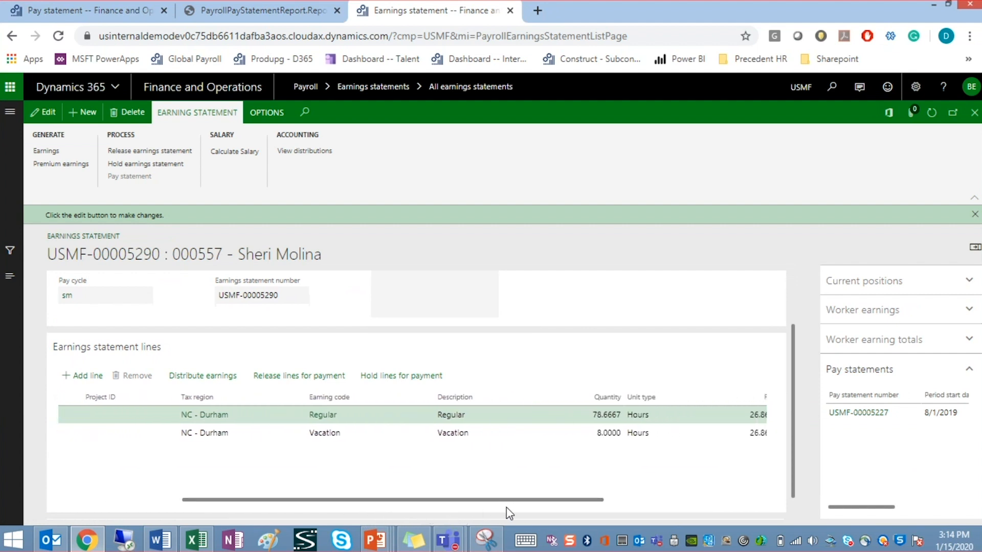
{"action": "mouse_move", "coordinate": [337, 449]}
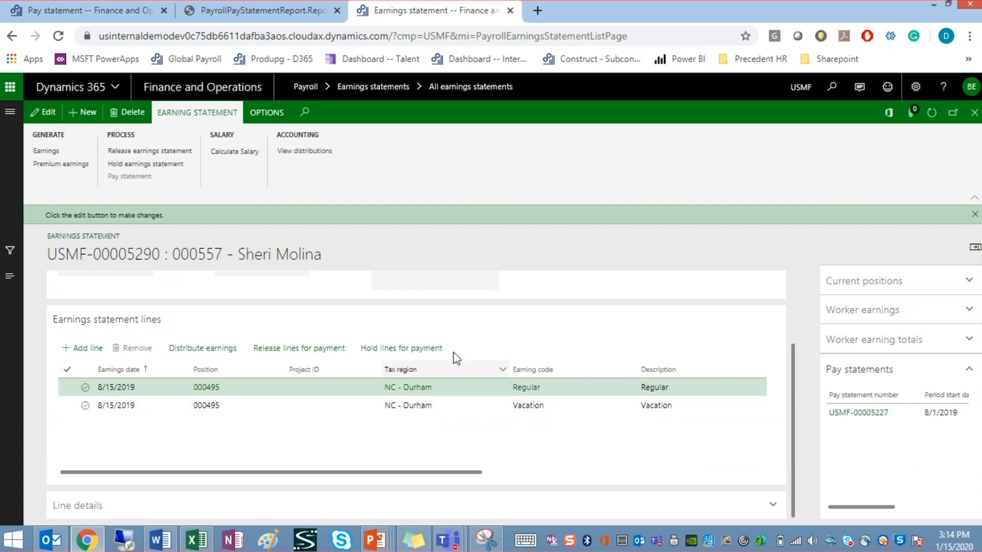
Step: Open related pay statement USMF-00005227 and show its Benefit deductions after the earning lines
{"action": "left_click", "coordinate": [773, 289]}
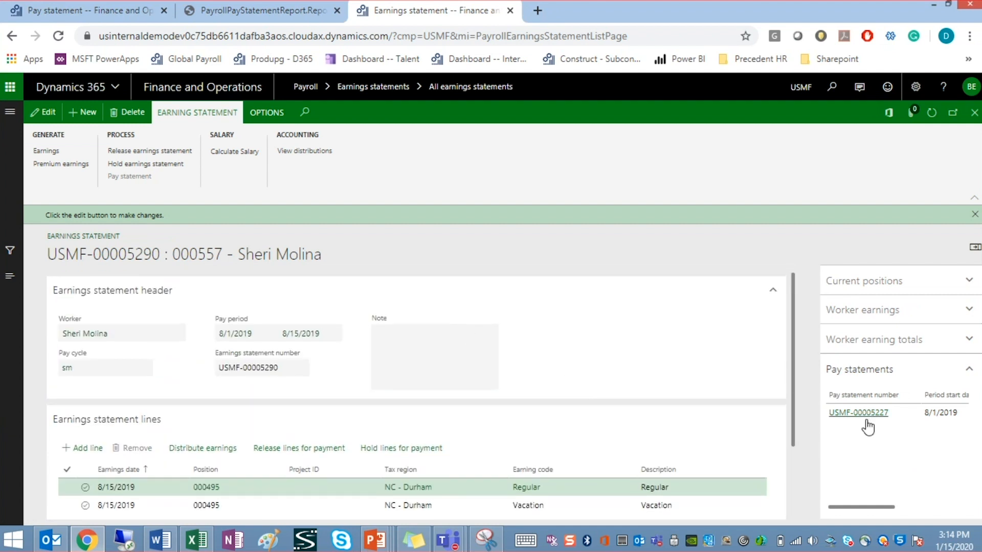
{"action": "mouse_move", "coordinate": [869, 420]}
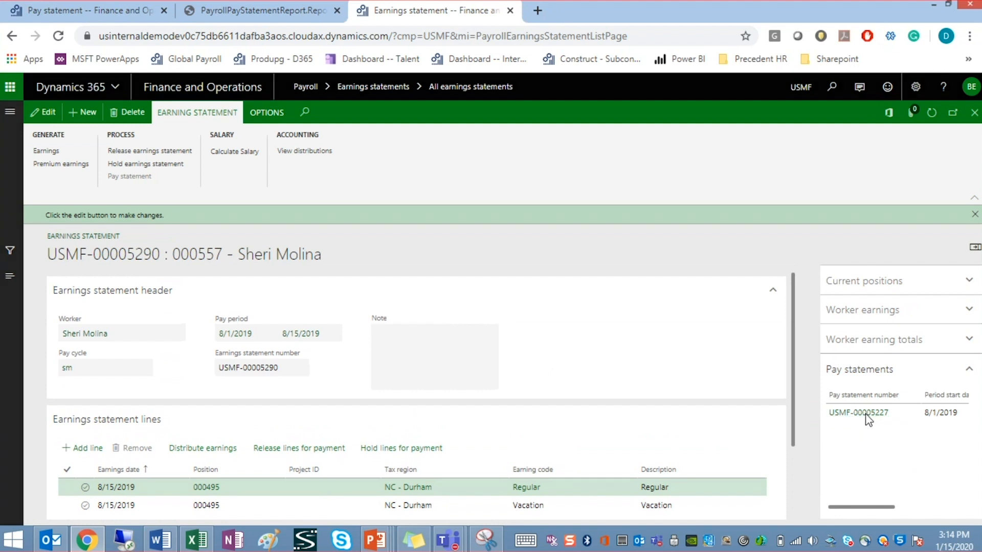
{"action": "left_click", "coordinate": [859, 412]}
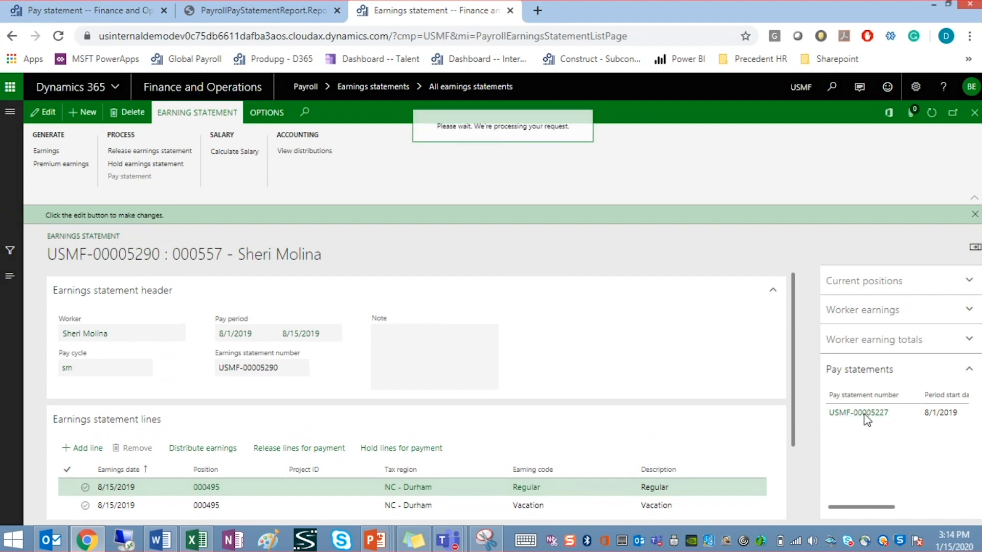
{"action": "left_click", "coordinate": [859, 412]}
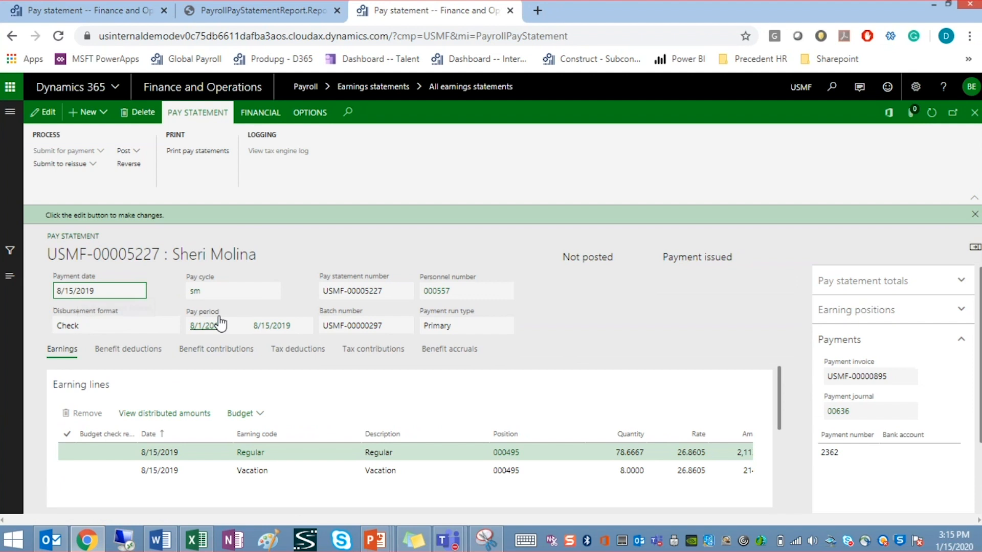
{"action": "mouse_move", "coordinate": [416, 315]}
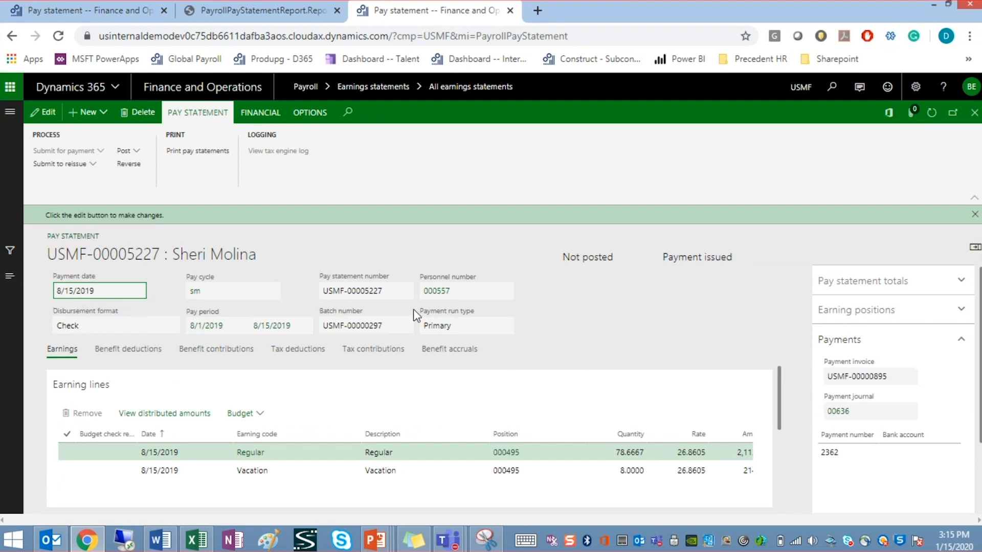
{"action": "mouse_move", "coordinate": [510, 302]}
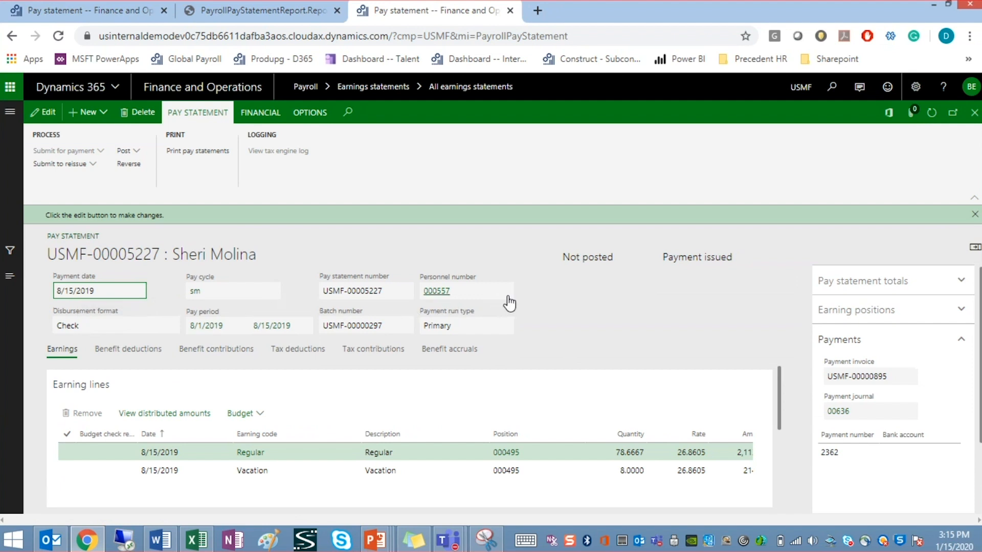
{"action": "mouse_move", "coordinate": [106, 343]}
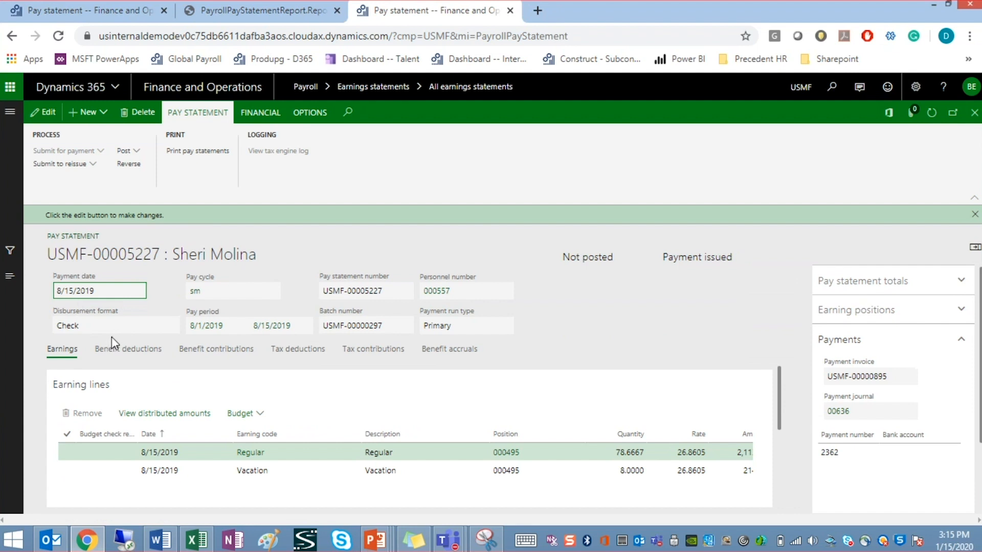
{"action": "mouse_move", "coordinate": [253, 340]}
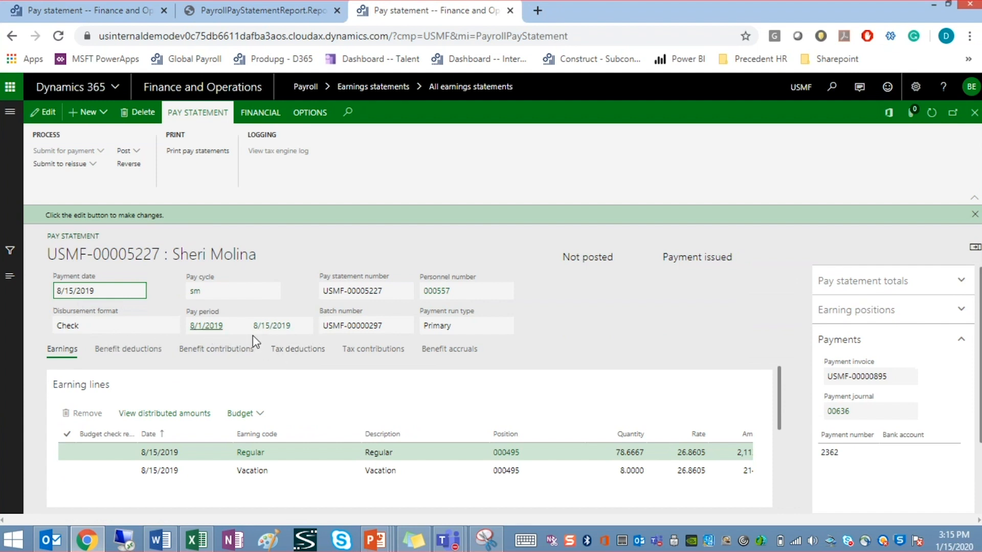
{"action": "mouse_move", "coordinate": [125, 322]}
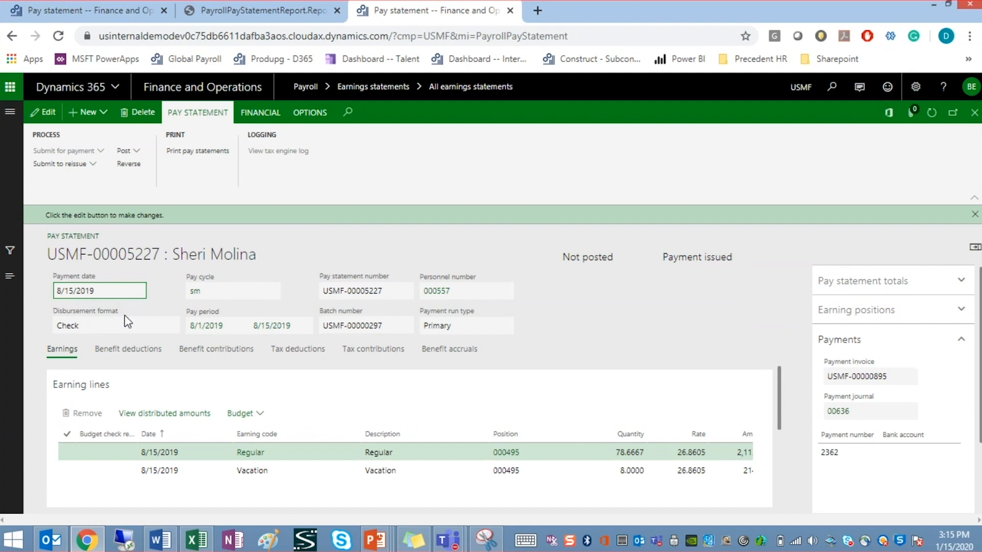
{"action": "mouse_move", "coordinate": [378, 343]}
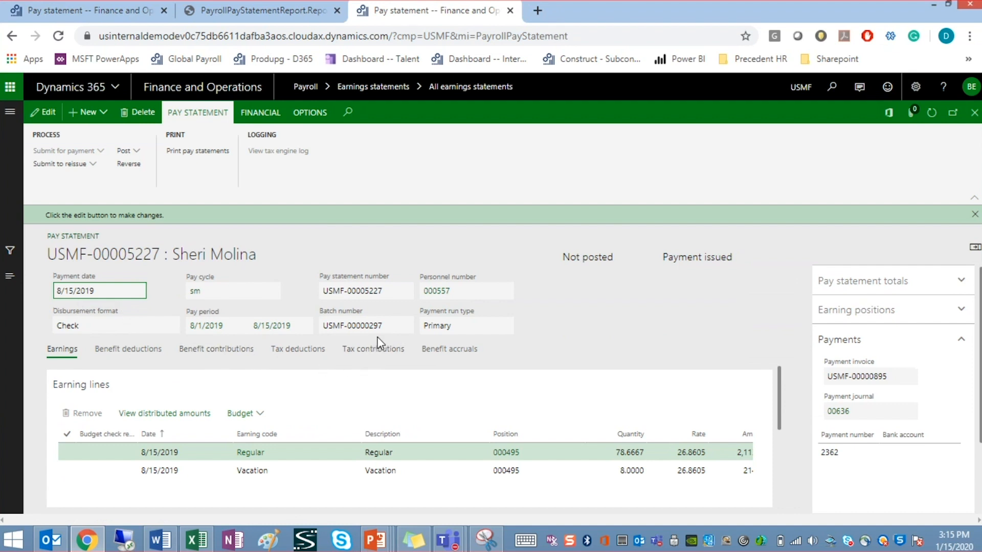
{"action": "mouse_move", "coordinate": [482, 343]}
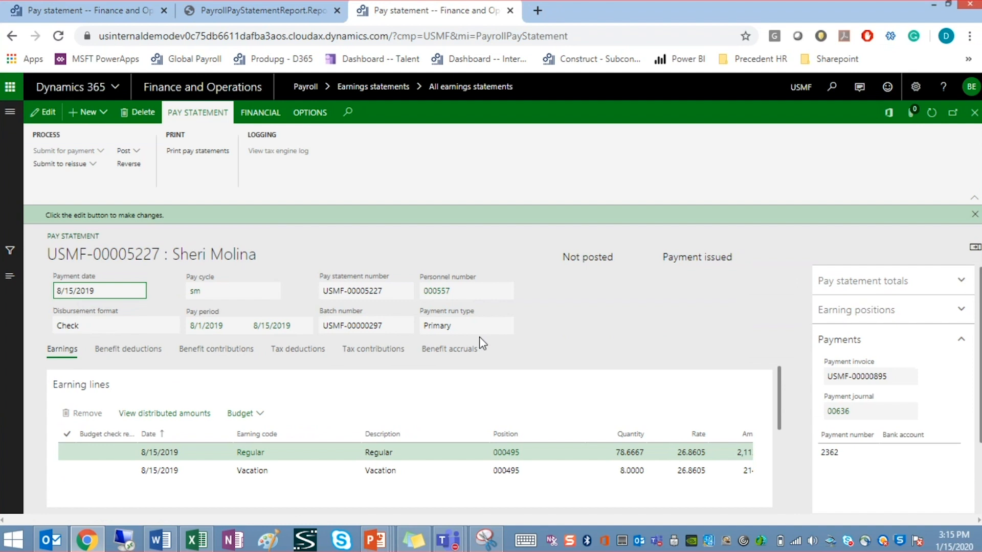
{"action": "mouse_move", "coordinate": [496, 343]}
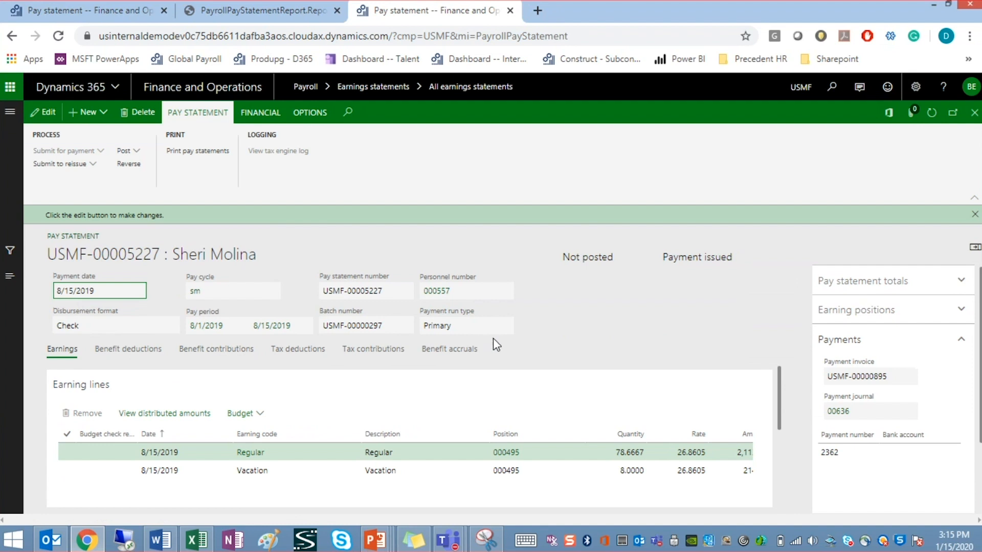
{"action": "mouse_move", "coordinate": [544, 350]}
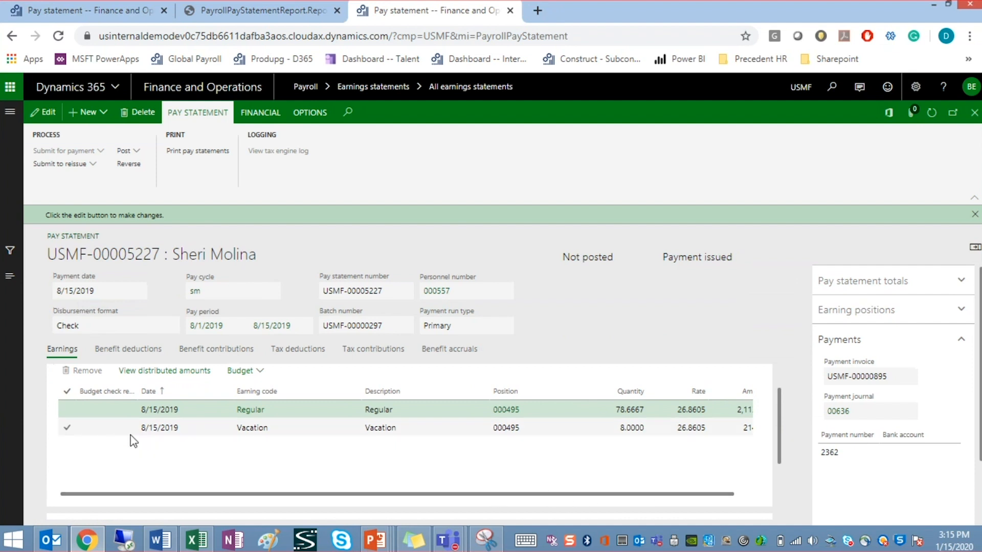
{"action": "left_click", "coordinate": [128, 349]}
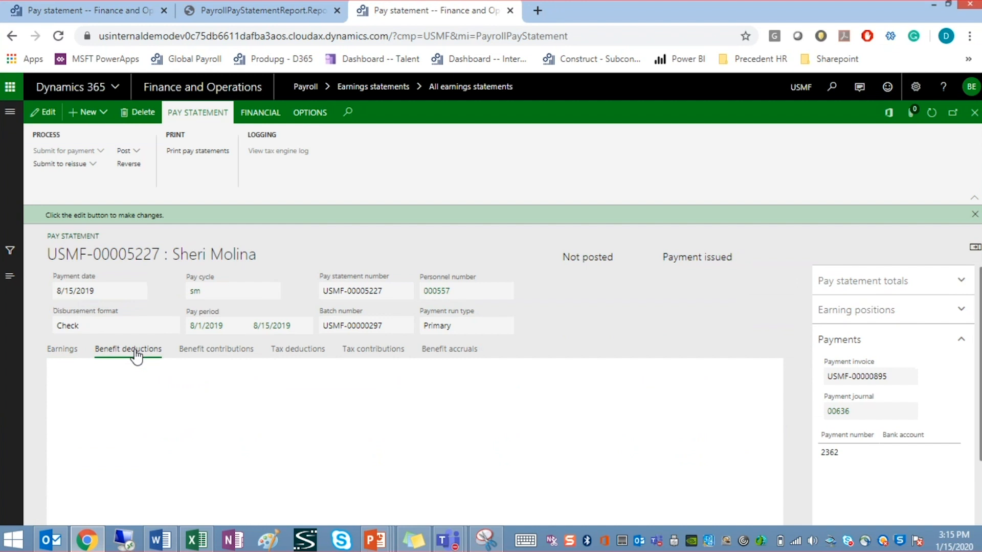
Step: Review the Benefit contributions lines, then bring up the Tax deductions
{"action": "left_click", "coordinate": [128, 349]}
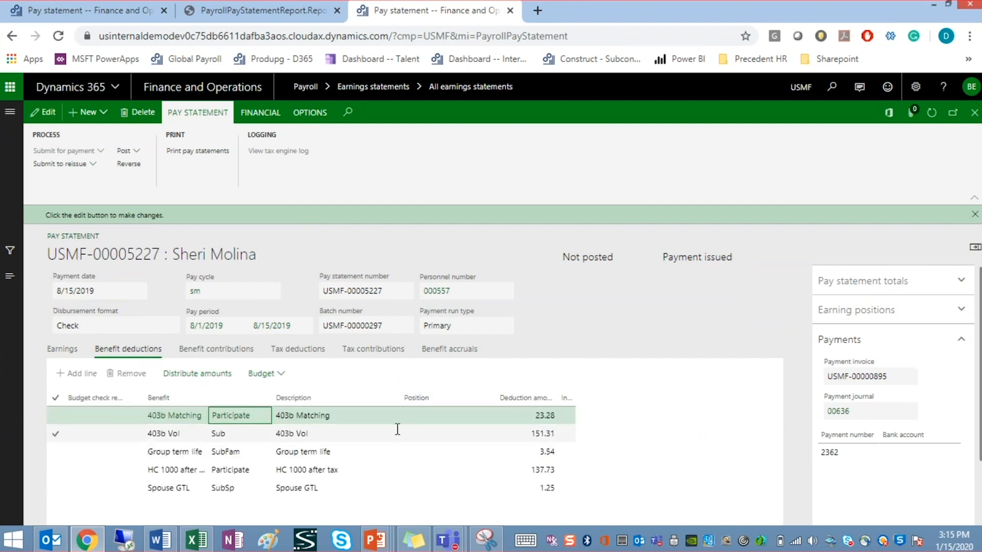
{"action": "mouse_move", "coordinate": [216, 349]}
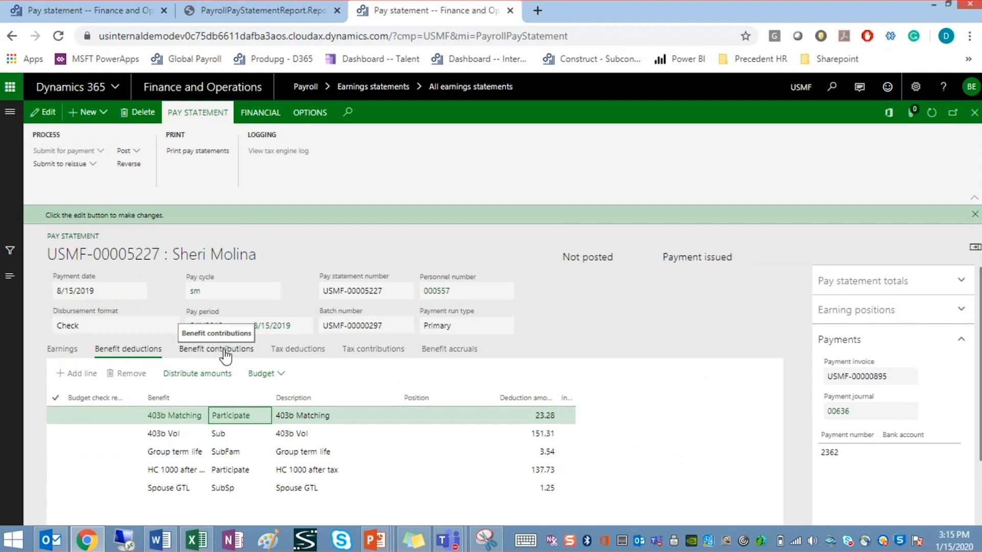
{"action": "left_click", "coordinate": [215, 349]}
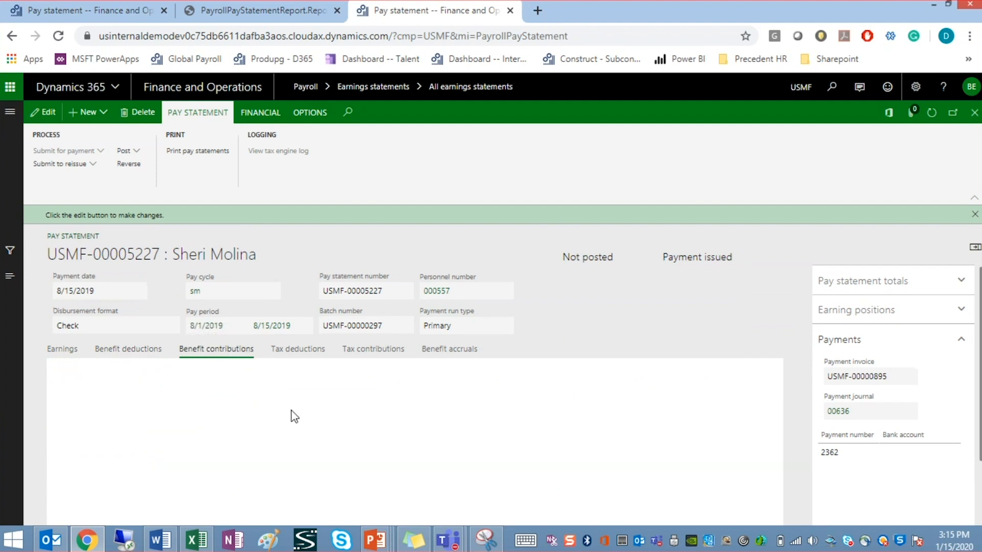
{"action": "left_click", "coordinate": [216, 349]}
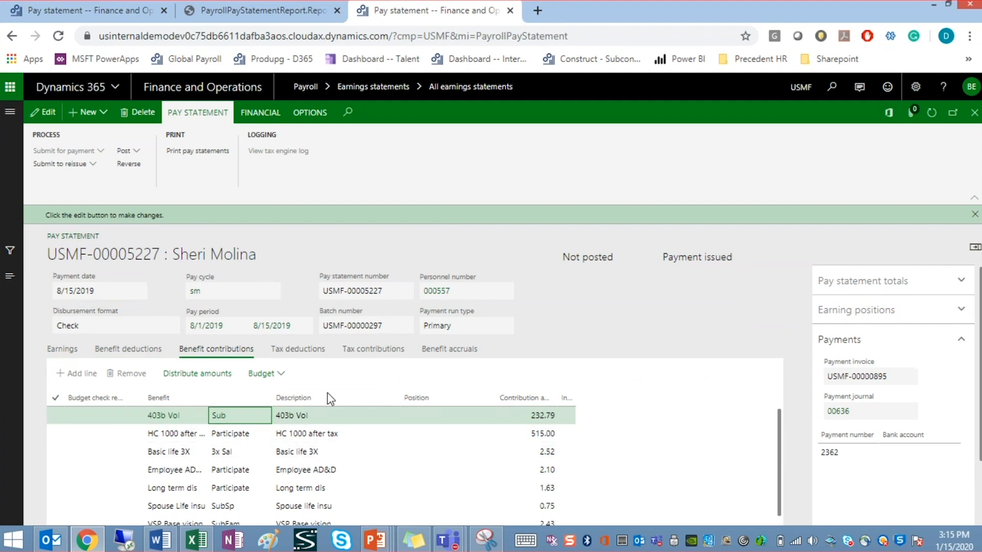
{"action": "left_click", "coordinate": [298, 349]}
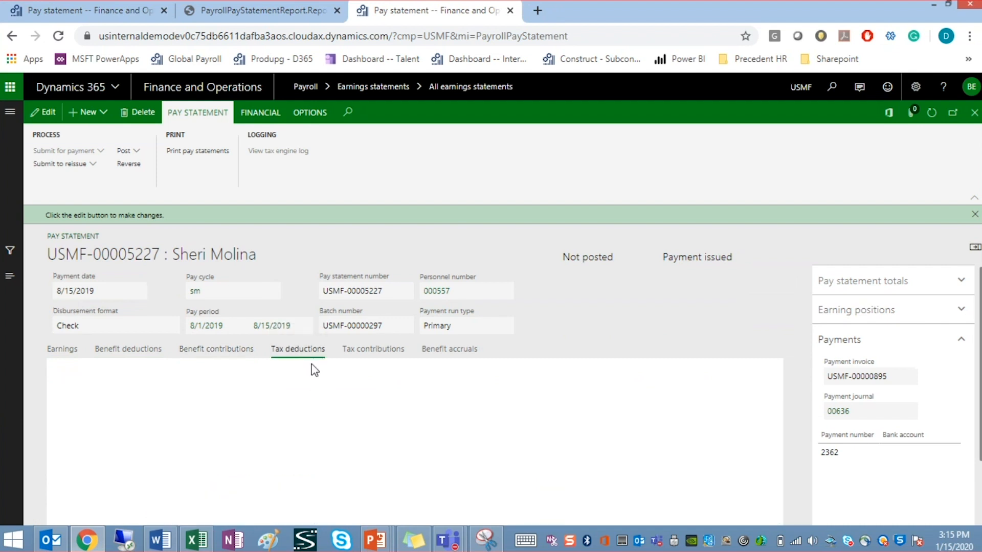
Step: Review FICA, federal, Medicare and NC state tax deductions, then show employer Tax contributions
{"action": "left_click", "coordinate": [298, 349]}
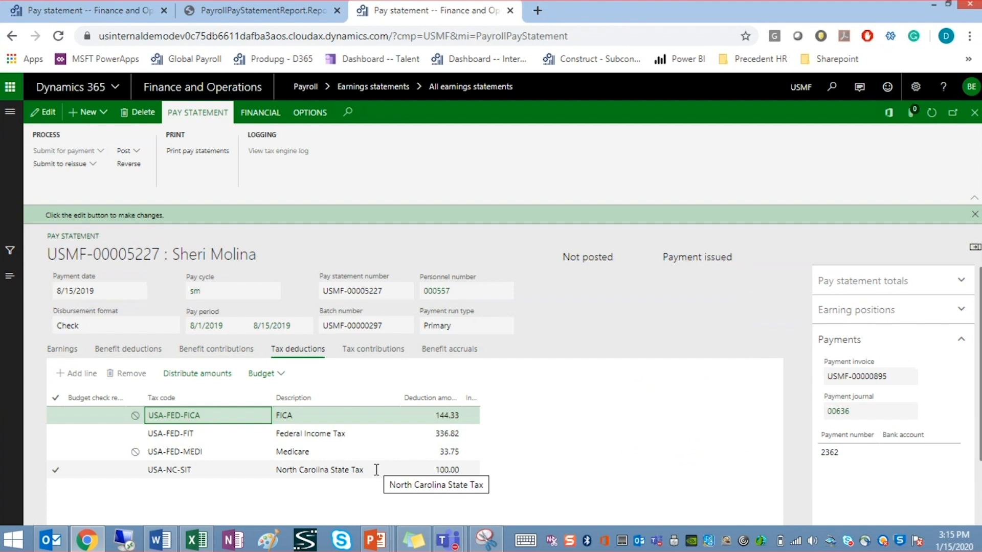
{"action": "mouse_move", "coordinate": [332, 477]}
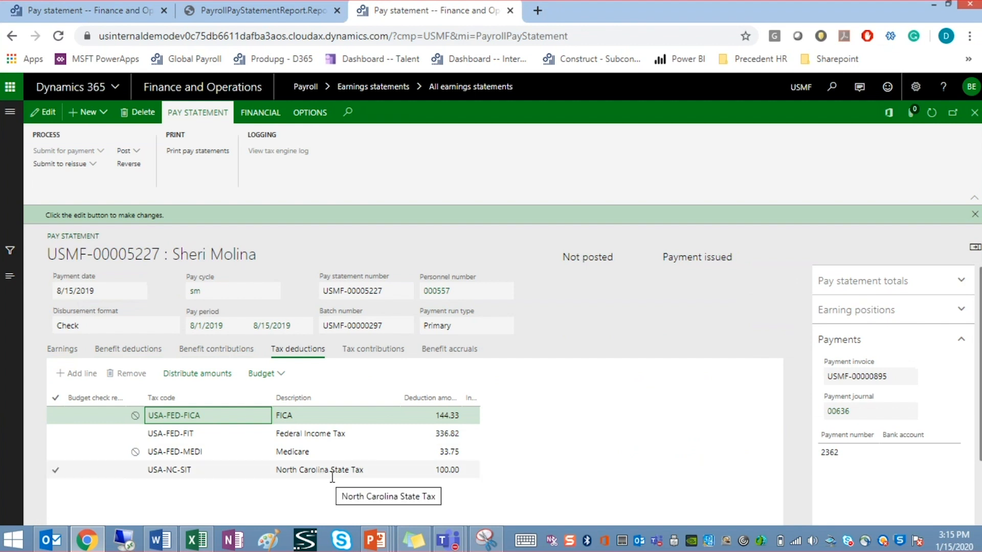
{"action": "mouse_move", "coordinate": [376, 380]}
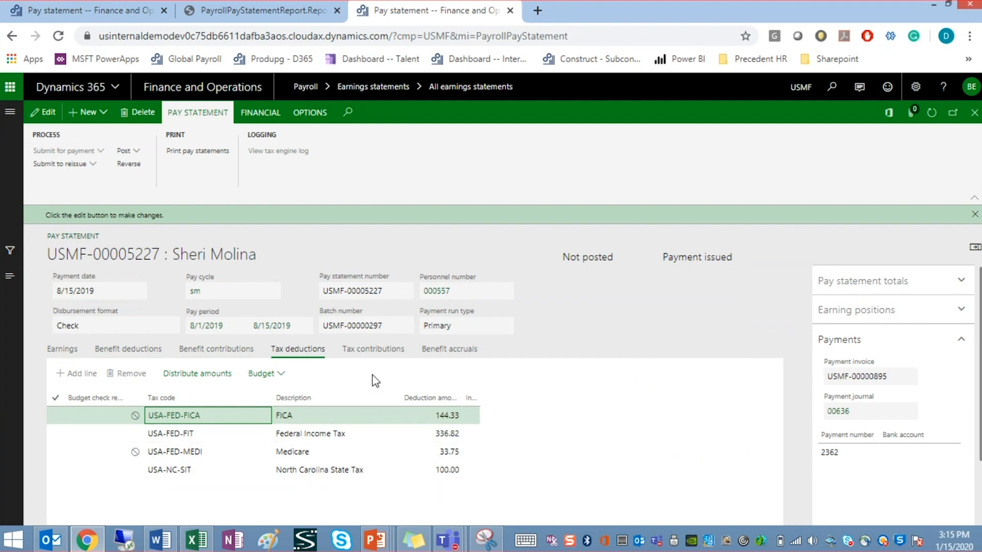
{"action": "left_click", "coordinate": [373, 349]}
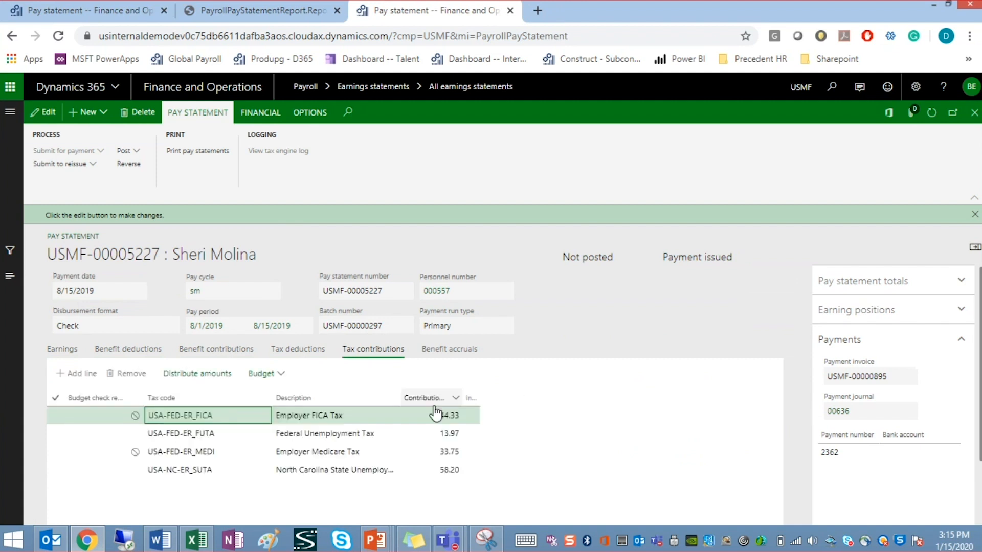
{"action": "mouse_move", "coordinate": [422, 500]}
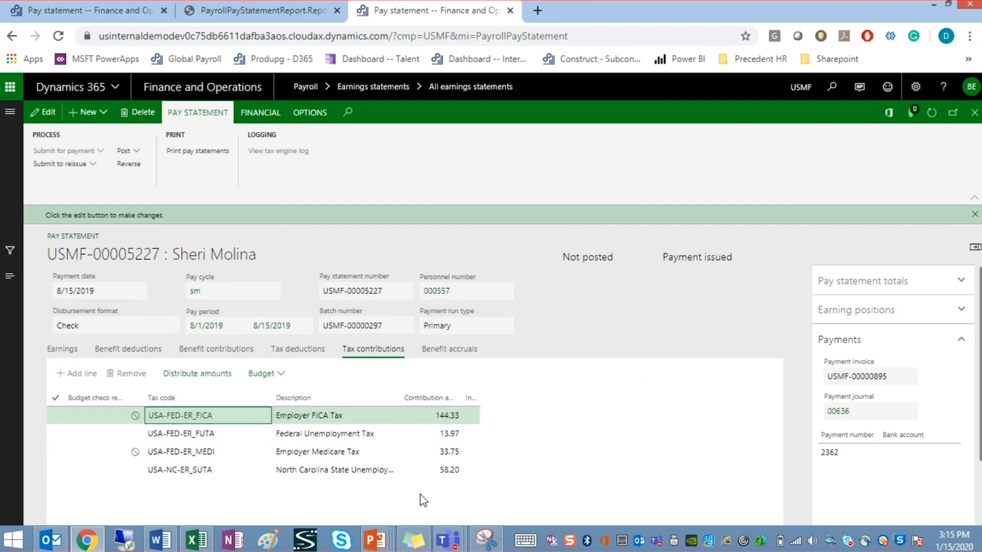
{"action": "mouse_move", "coordinate": [557, 450]}
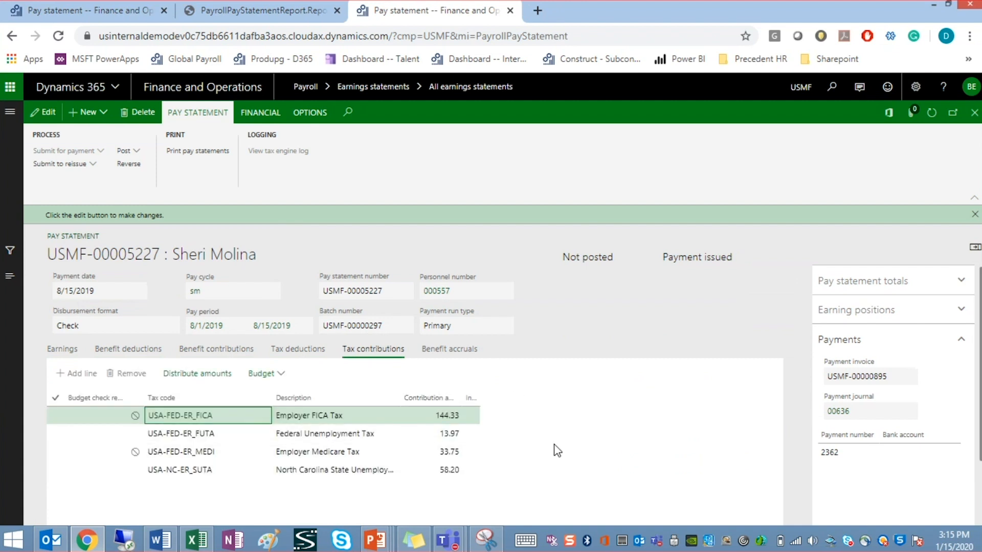
{"action": "mouse_move", "coordinate": [758, 457]}
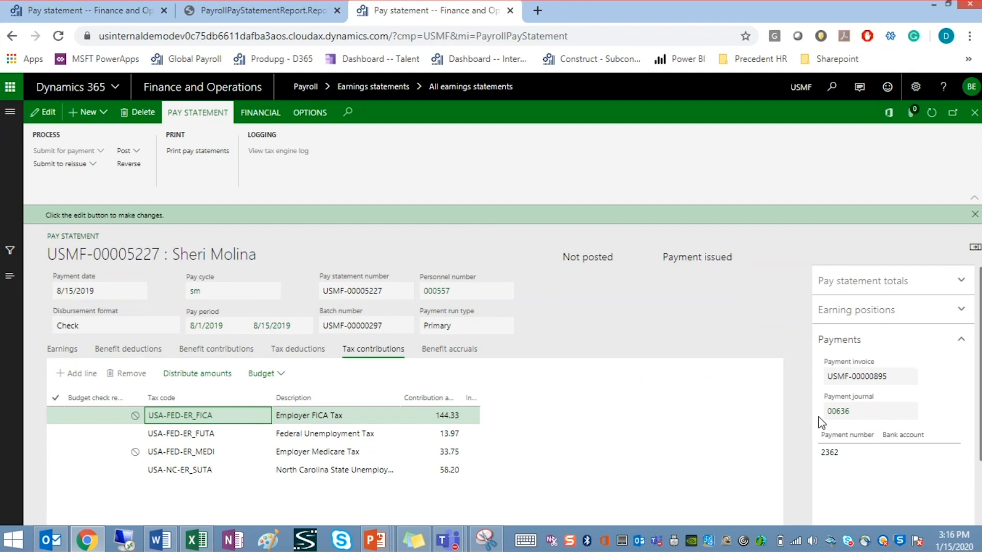
{"action": "mouse_move", "coordinate": [812, 475]}
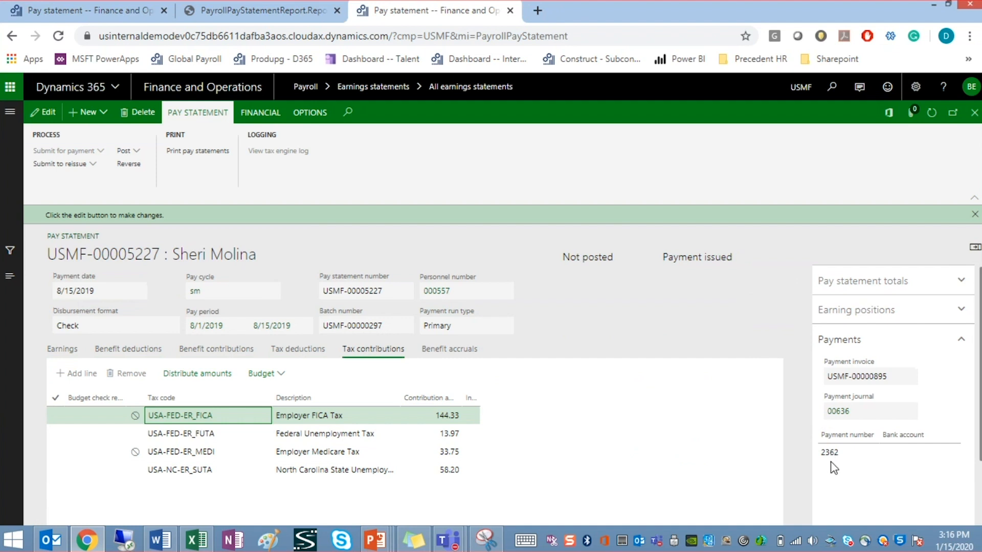
{"action": "mouse_move", "coordinate": [676, 296]}
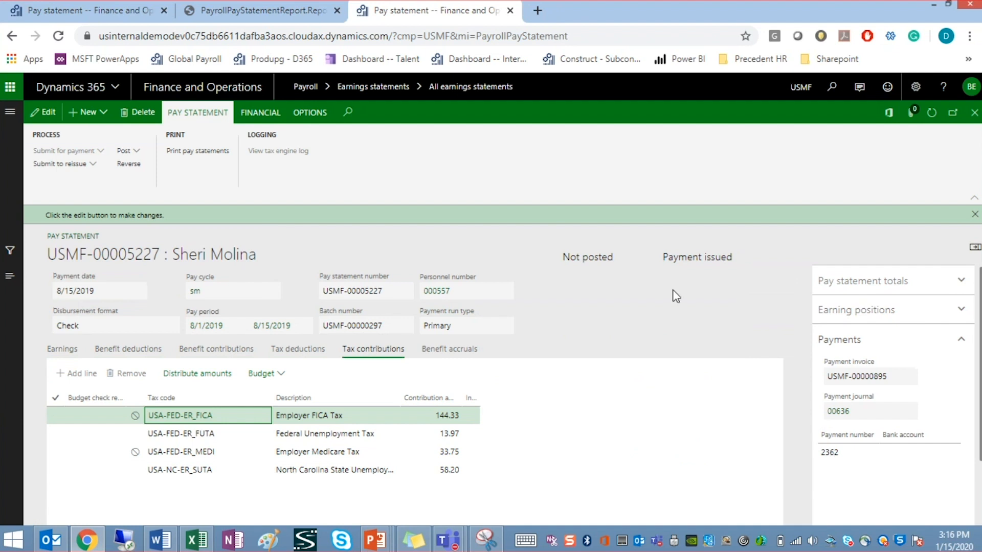
{"action": "left_click", "coordinate": [263, 10]}
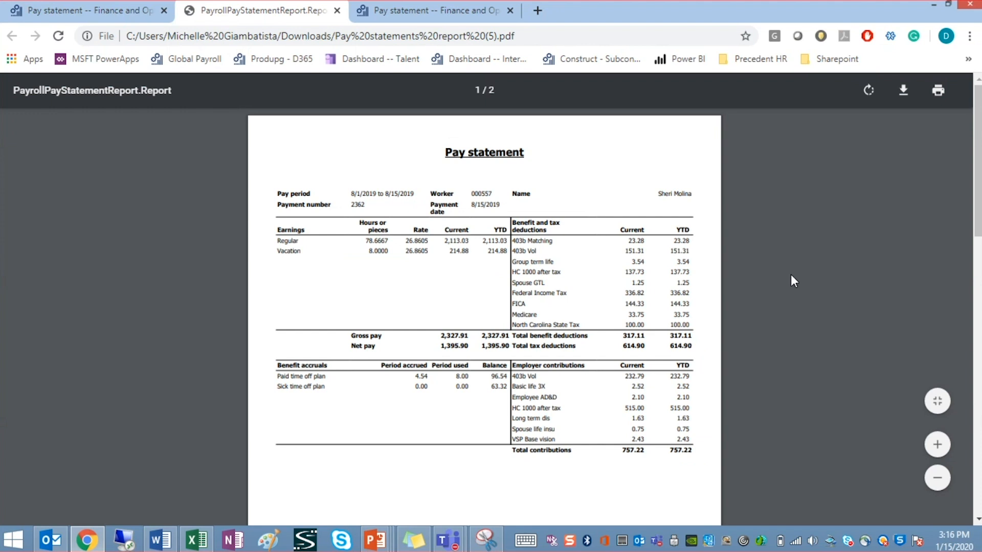
{"action": "mouse_move", "coordinate": [769, 264]}
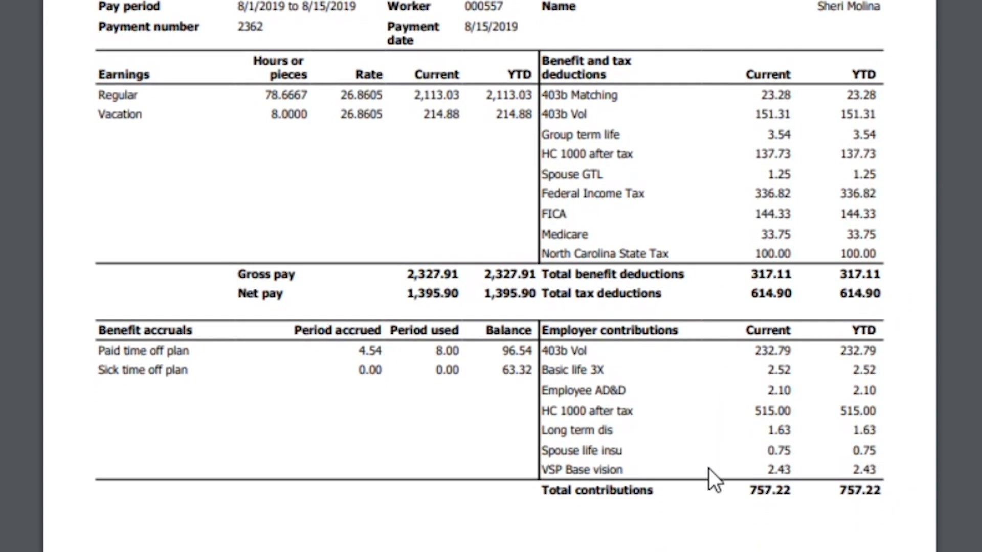
{"action": "mouse_move", "coordinate": [158, 418]}
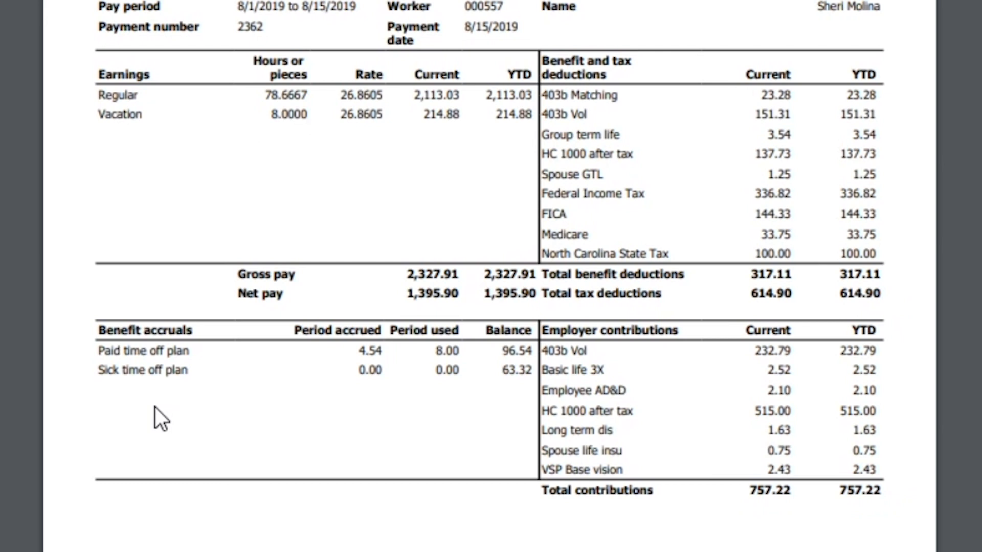
{"action": "mouse_move", "coordinate": [174, 410]}
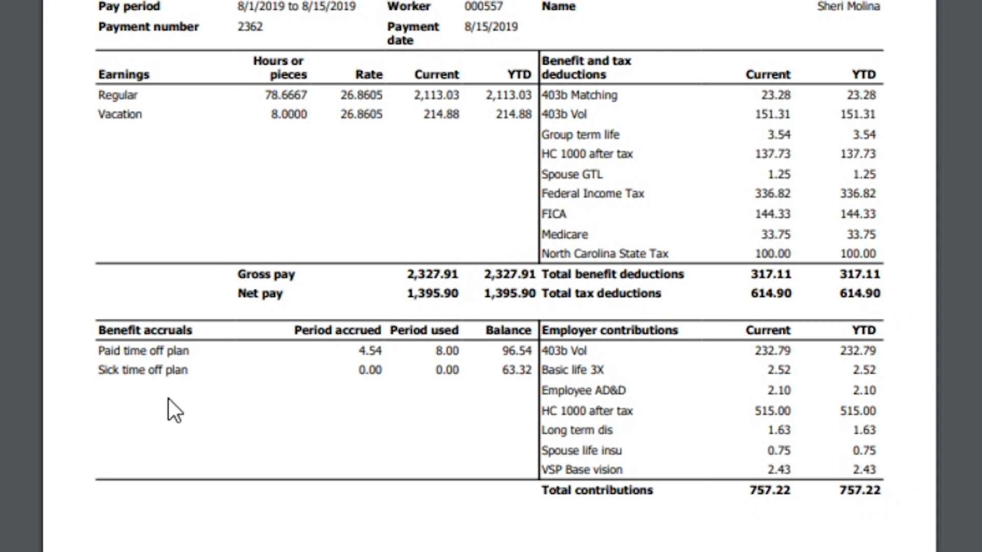
{"action": "scroll", "scroll_direction": "up", "scroll_amount": 3}
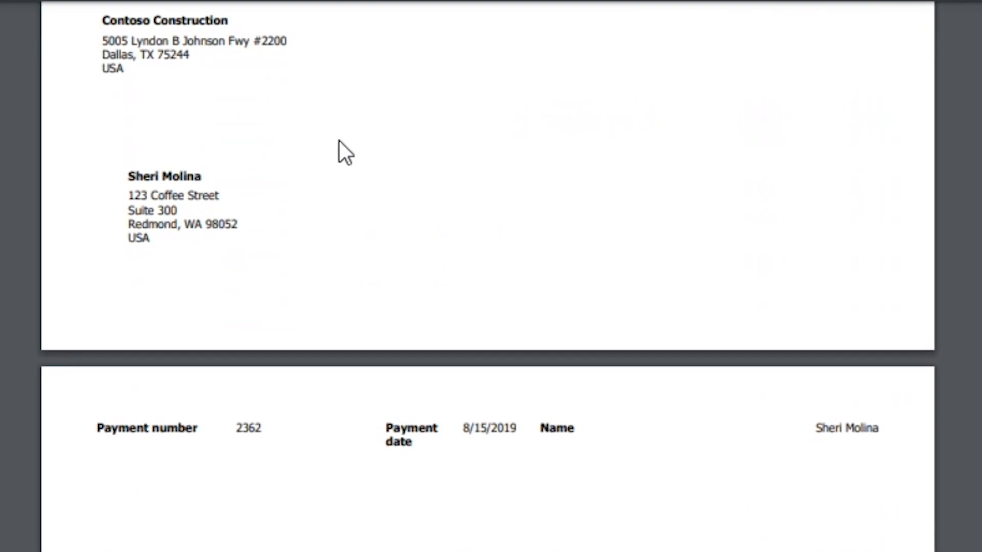
{"action": "mouse_move", "coordinate": [256, 34]}
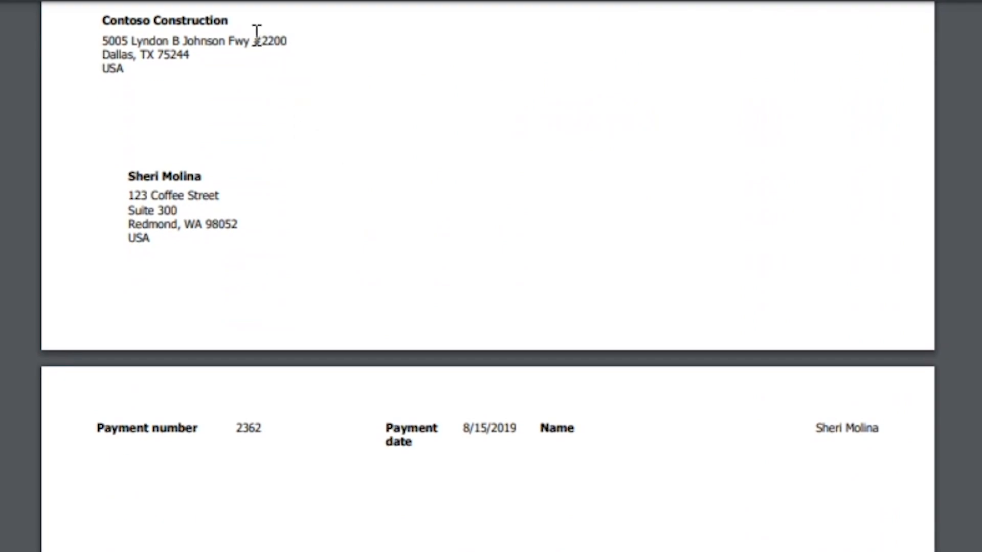
{"action": "mouse_move", "coordinate": [283, 237]}
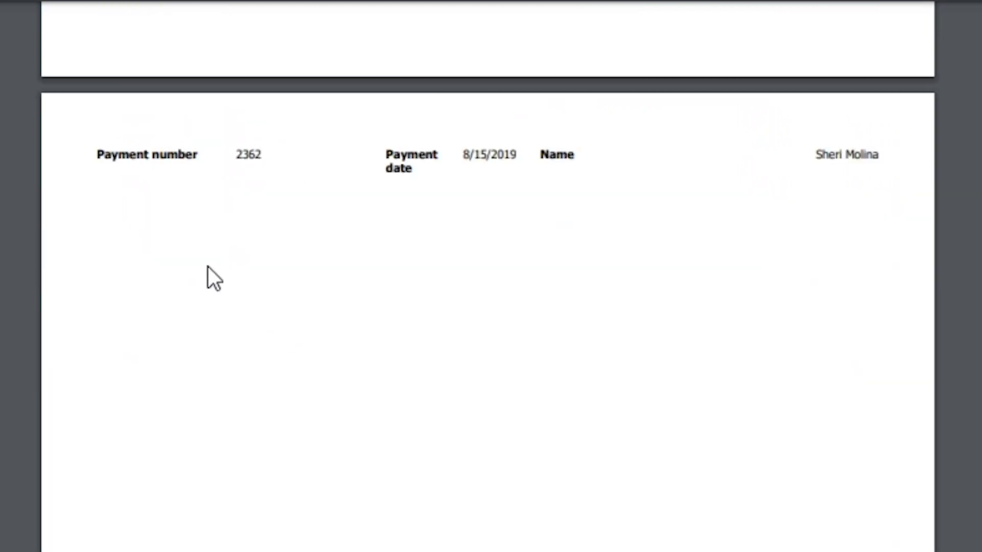
{"action": "mouse_move", "coordinate": [460, 193]}
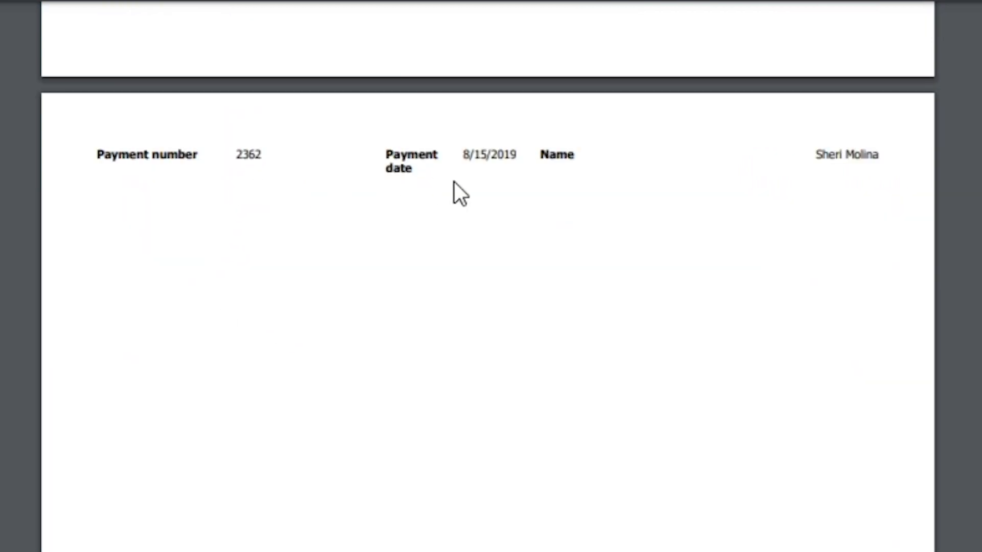
{"action": "scroll", "scroll_direction": "down", "scroll_amount": 3}
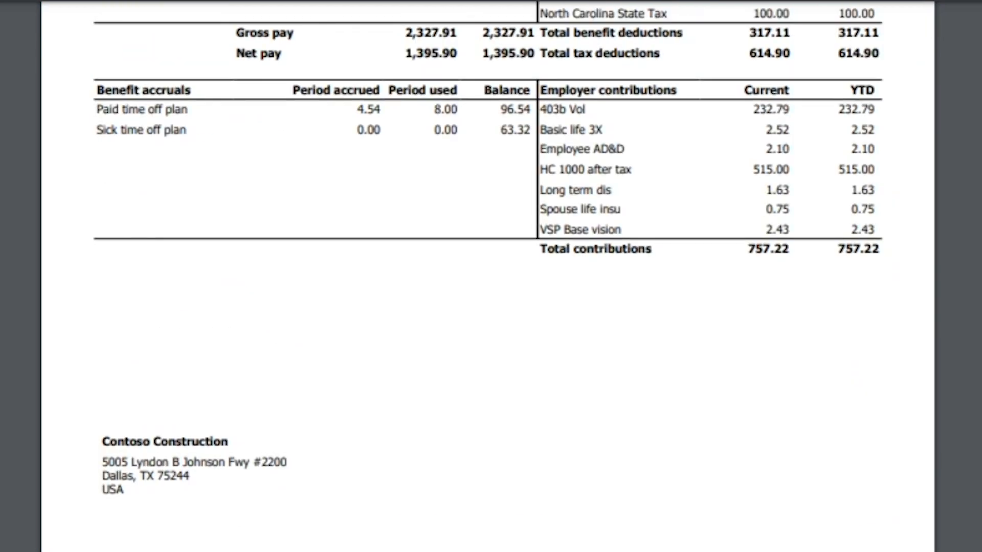